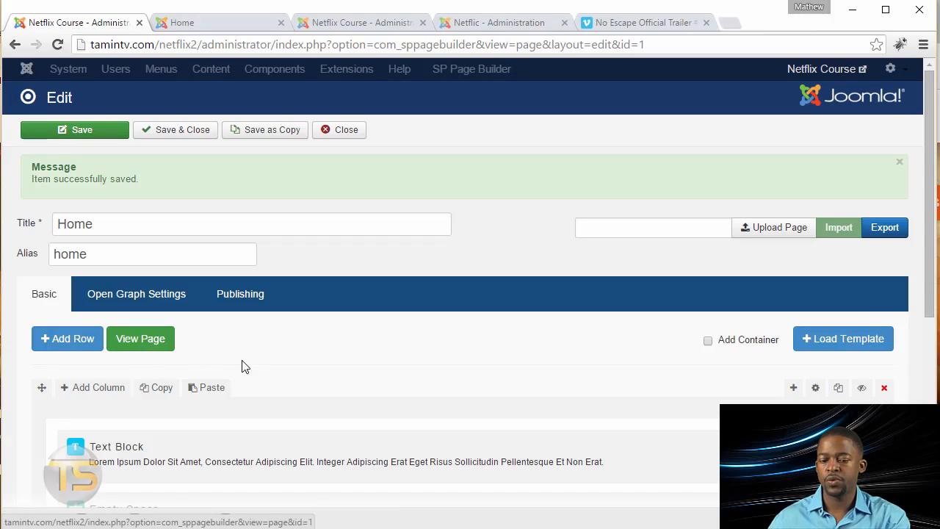
# Preview the built Home page live and view the site's public homepage.
pyautogui.click(139, 338)
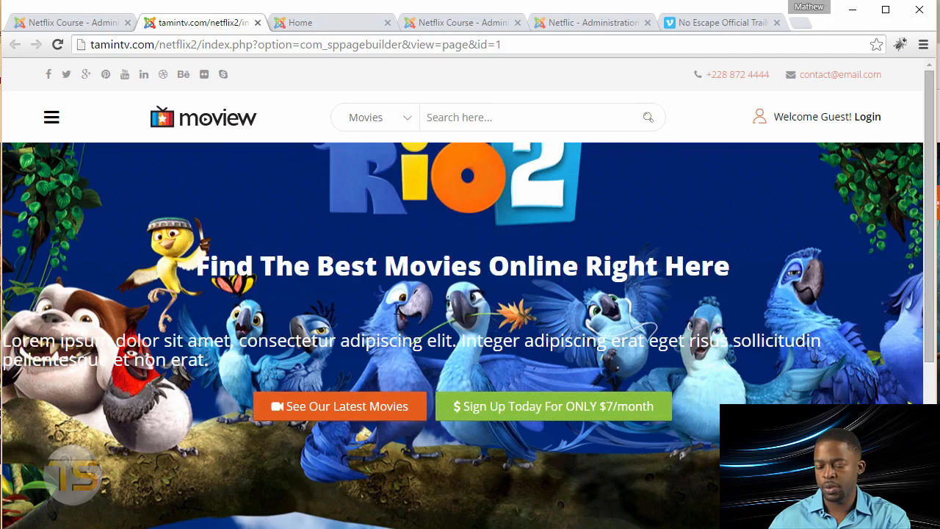
pyautogui.scroll(-3)
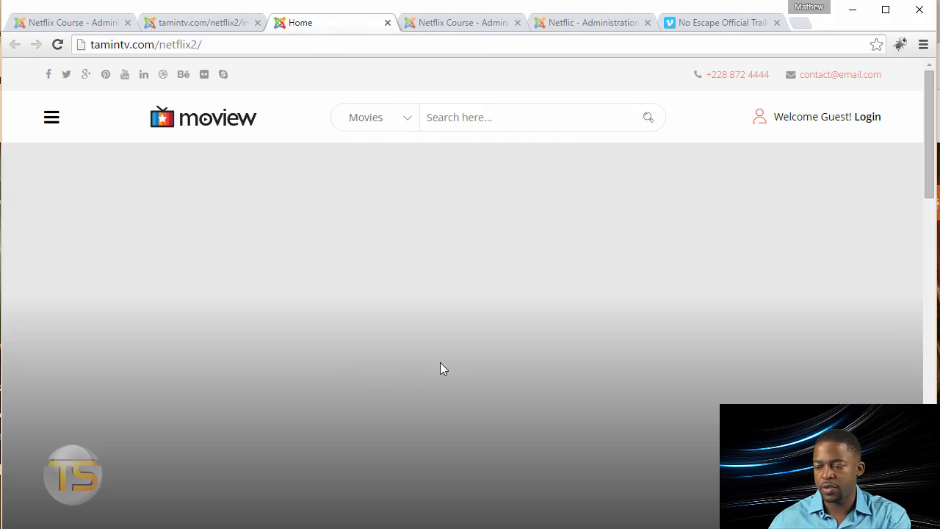
# Return to the Joomla administrator and show the Menus dropdown options.
pyautogui.scroll(-3)
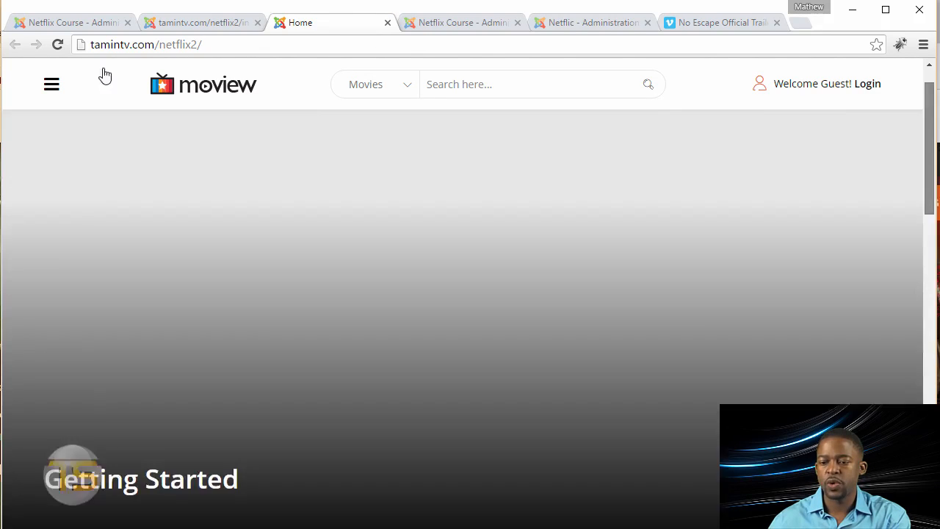
pyautogui.click(461, 22)
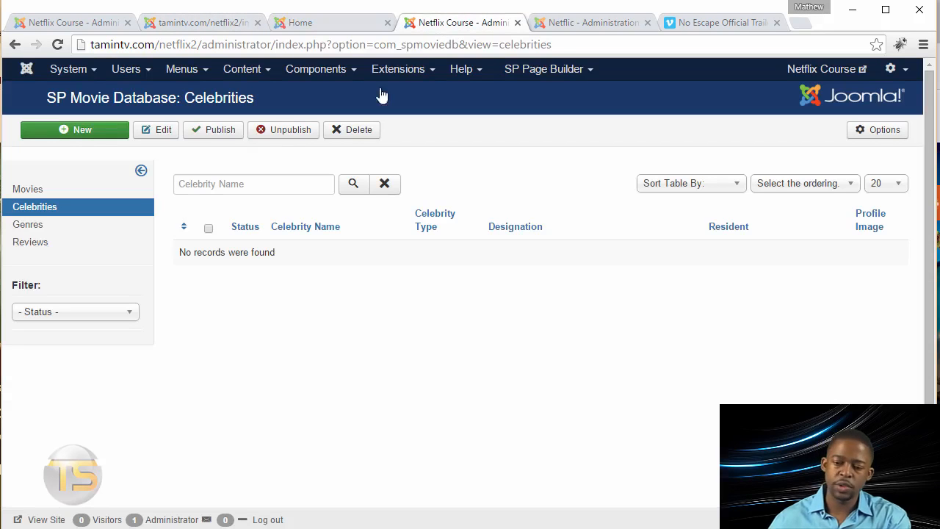
pyautogui.moveTo(191, 221)
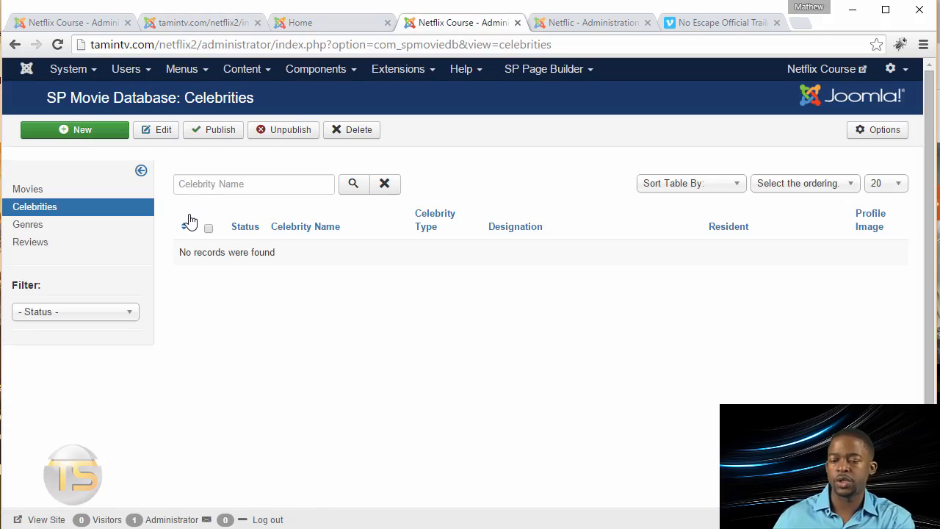
pyautogui.moveTo(191, 220)
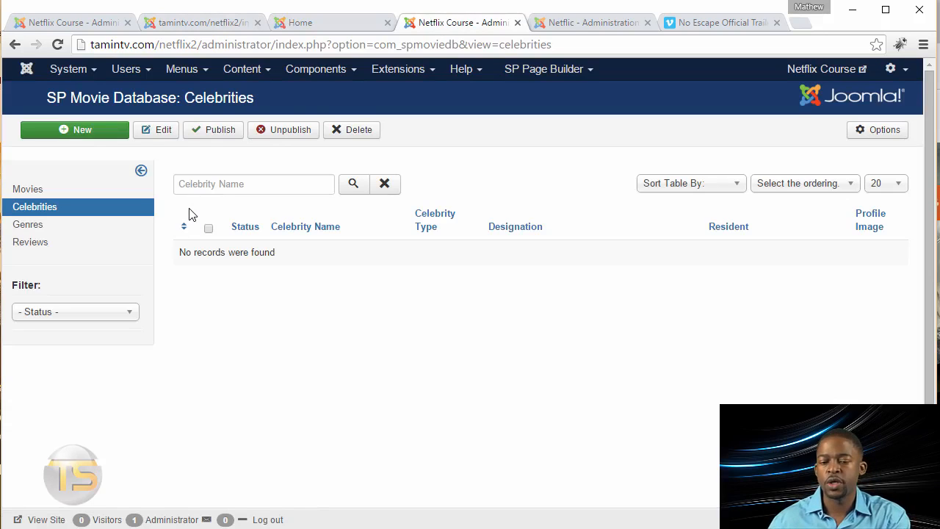
pyautogui.click(181, 69)
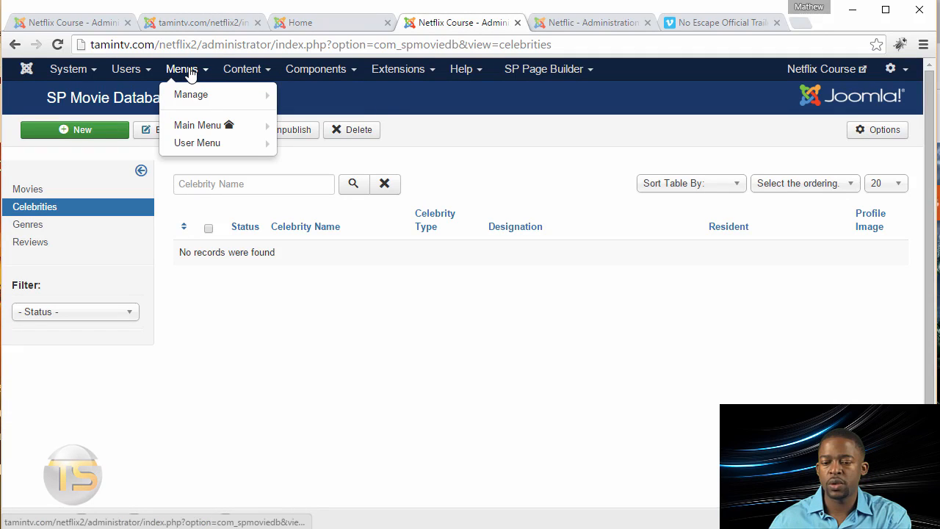
# Open the Main Menu list and edit its Home menu item.
pyautogui.click(198, 124)
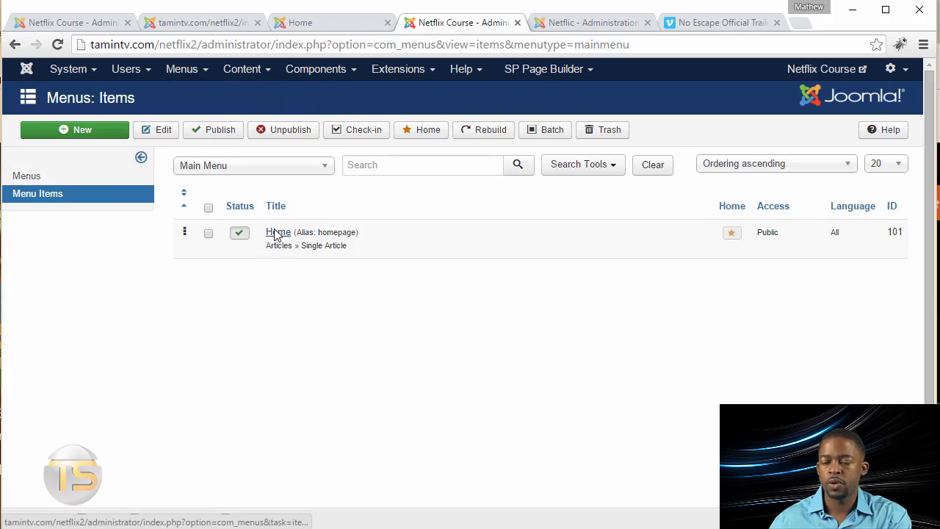
pyautogui.click(278, 232)
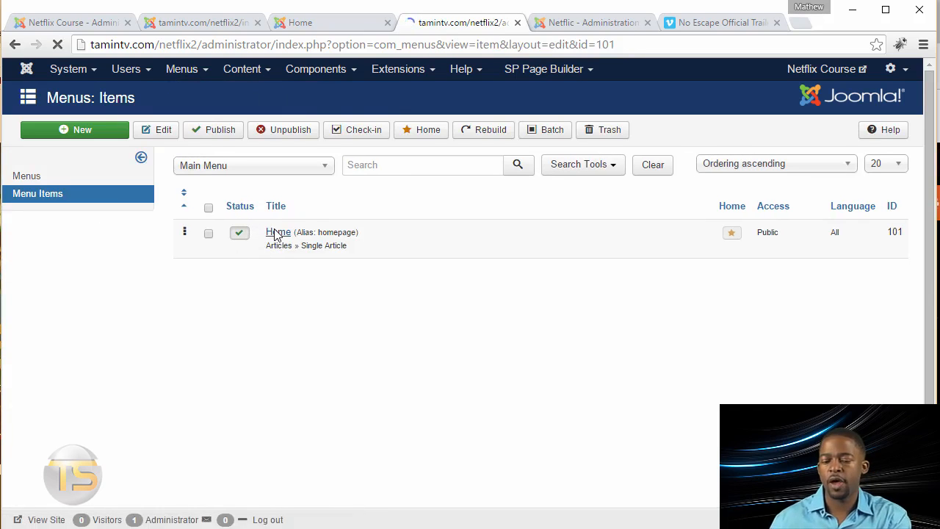
pyautogui.click(278, 232)
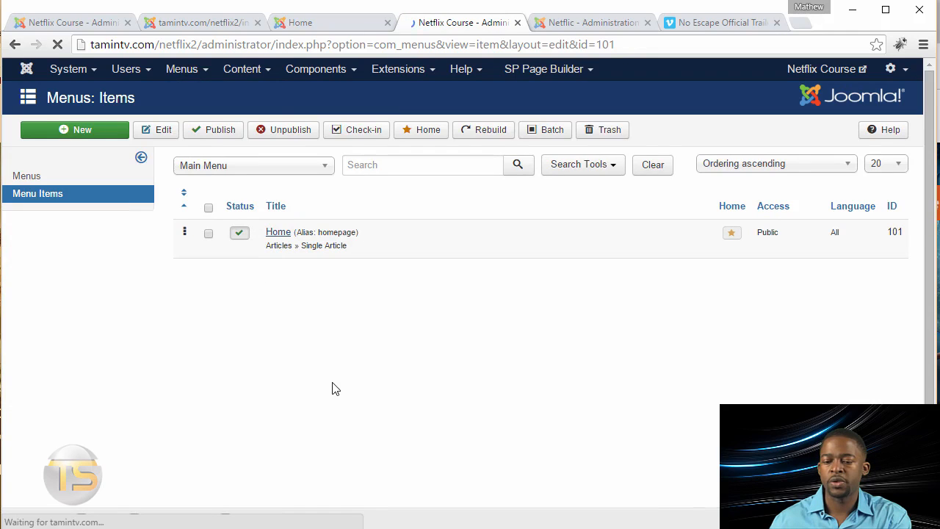
pyautogui.click(279, 232)
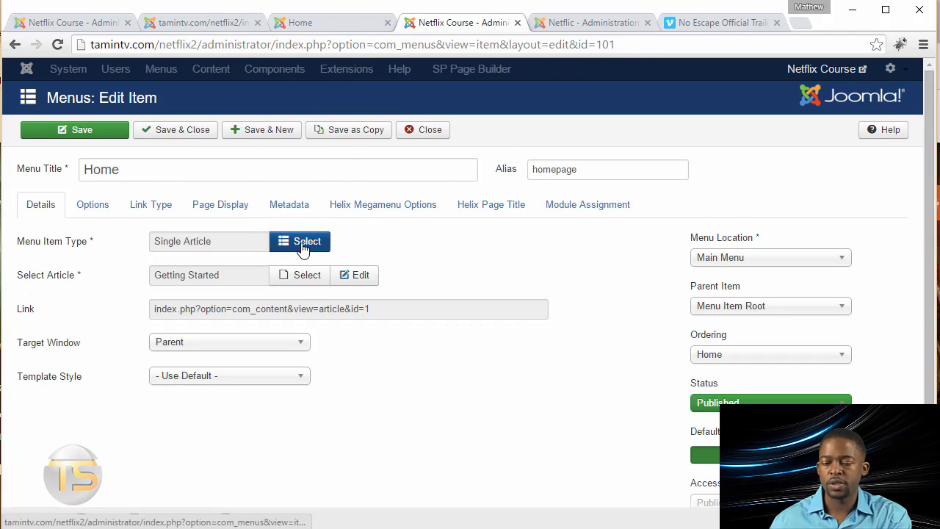
# Change the Home menu item type to SP Page Builder > Page.
pyautogui.click(307, 241)
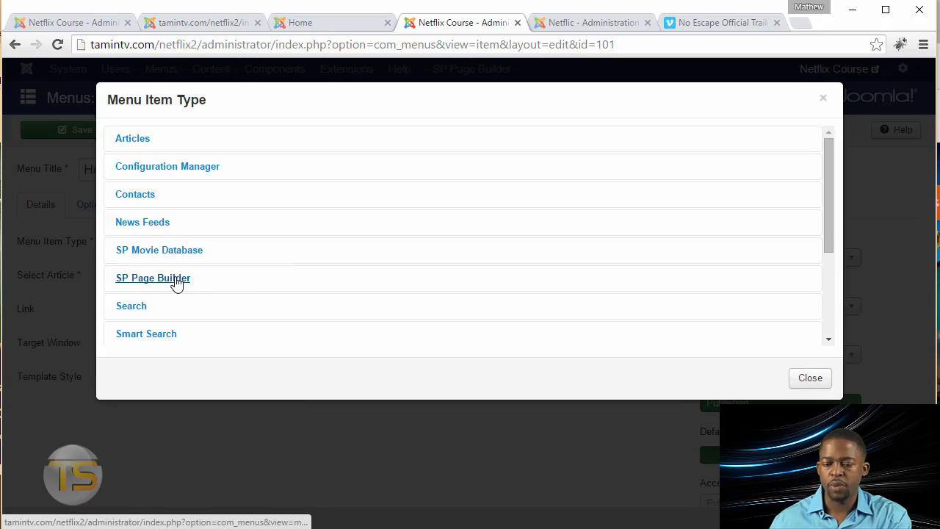
pyautogui.click(153, 278)
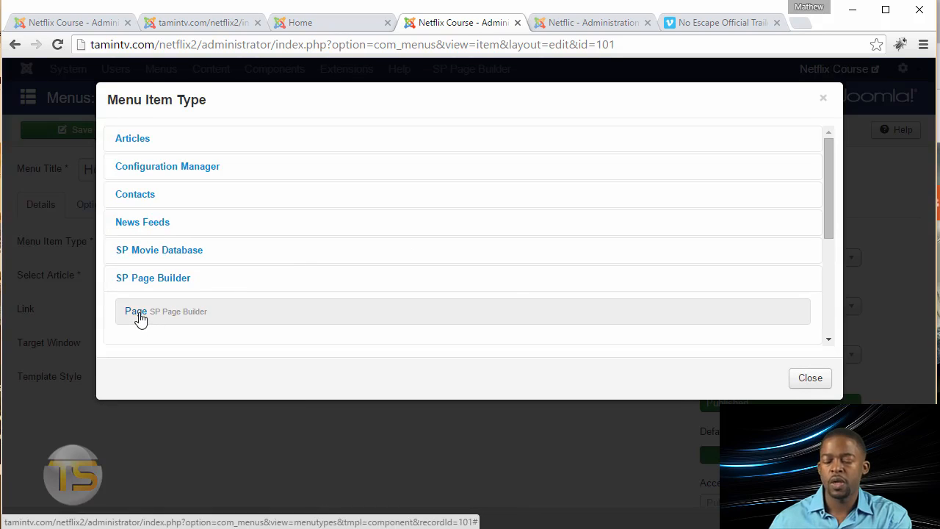
pyautogui.click(135, 311)
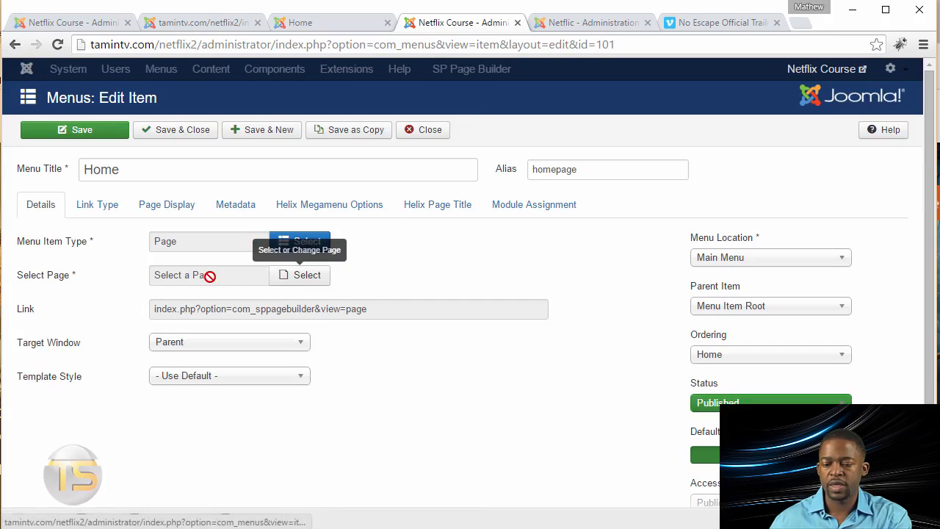
# Link the menu item to the SP Page Builder page named Home.
pyautogui.click(306, 274)
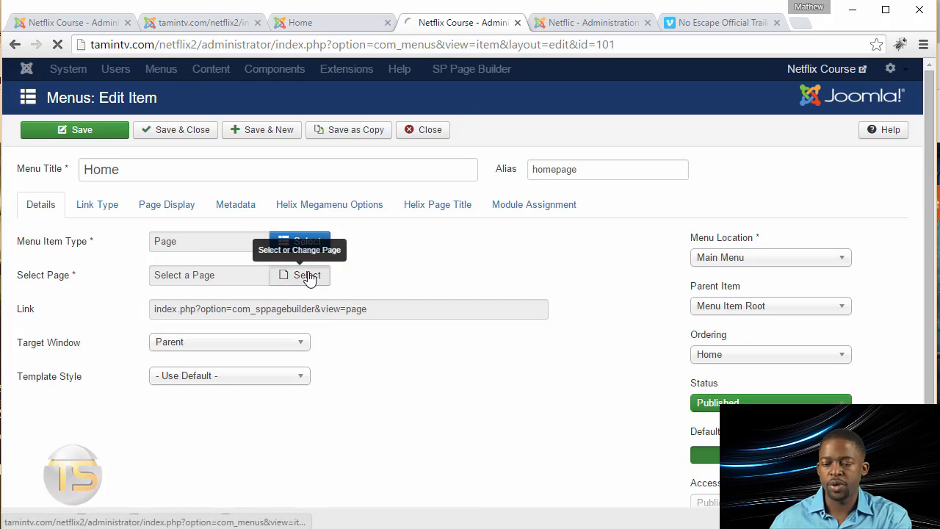
pyautogui.click(300, 275)
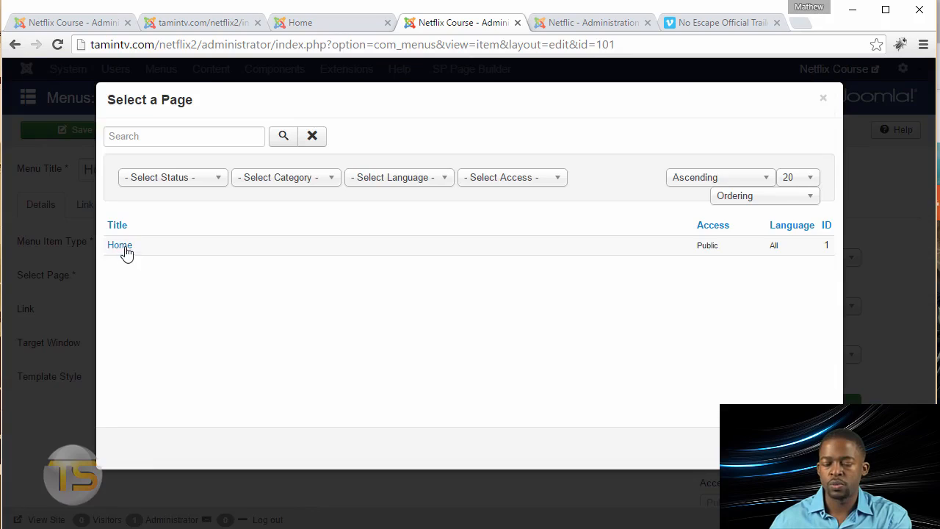
pyautogui.click(119, 244)
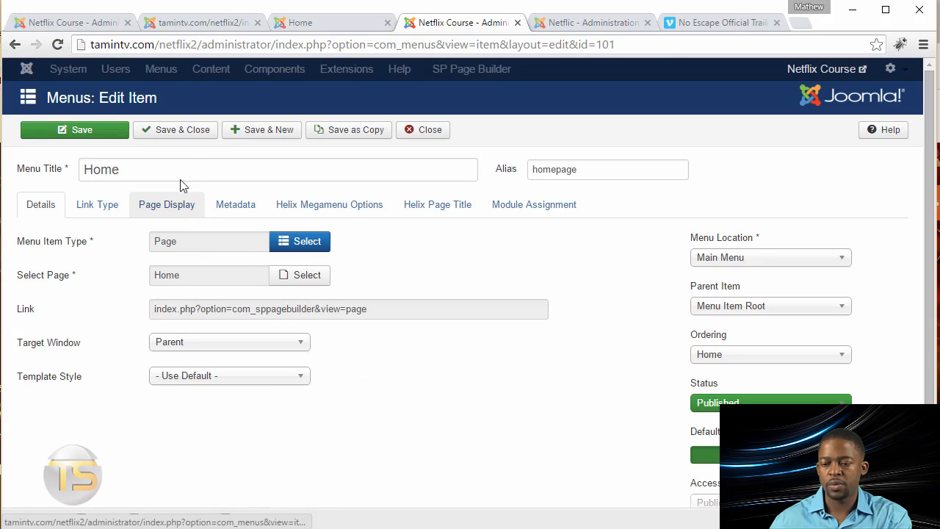
pyautogui.moveTo(182, 129)
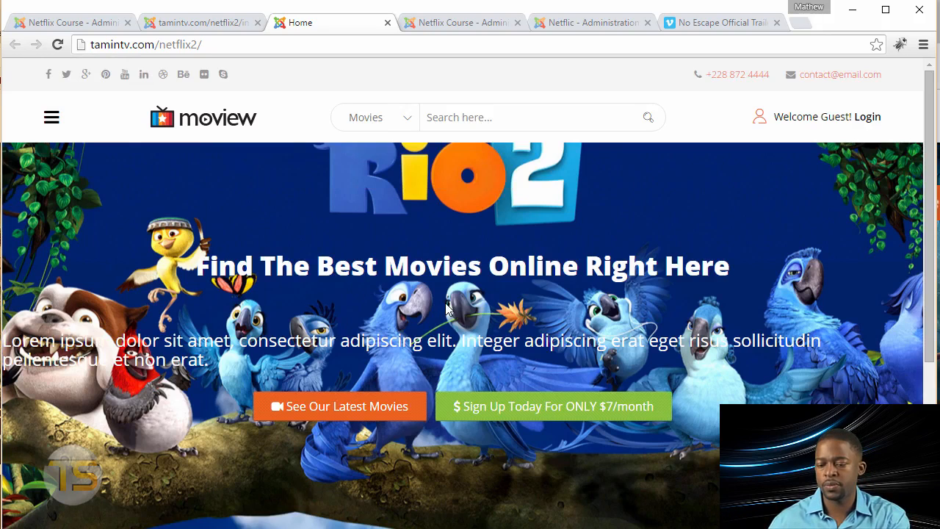
# Scroll the homepage to check the movie banner and three feature columns.
pyautogui.scroll(-3)
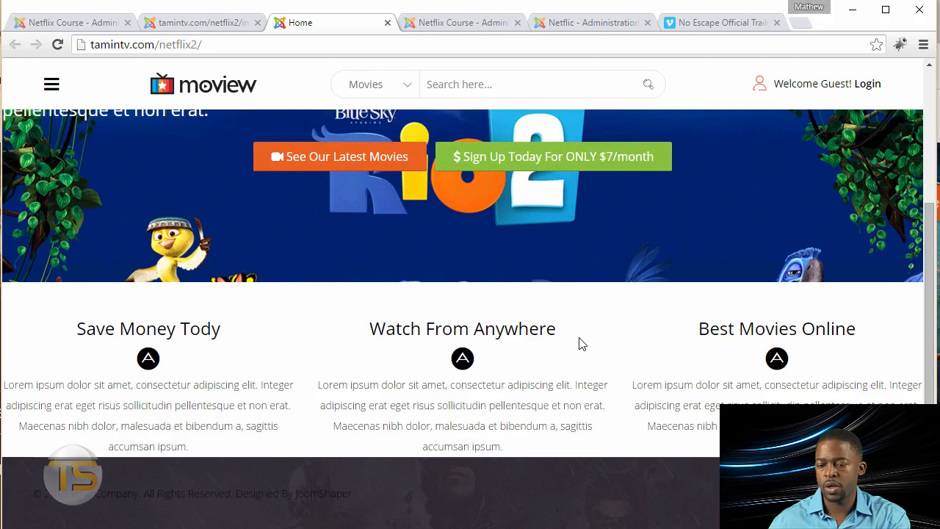
pyautogui.scroll(3)
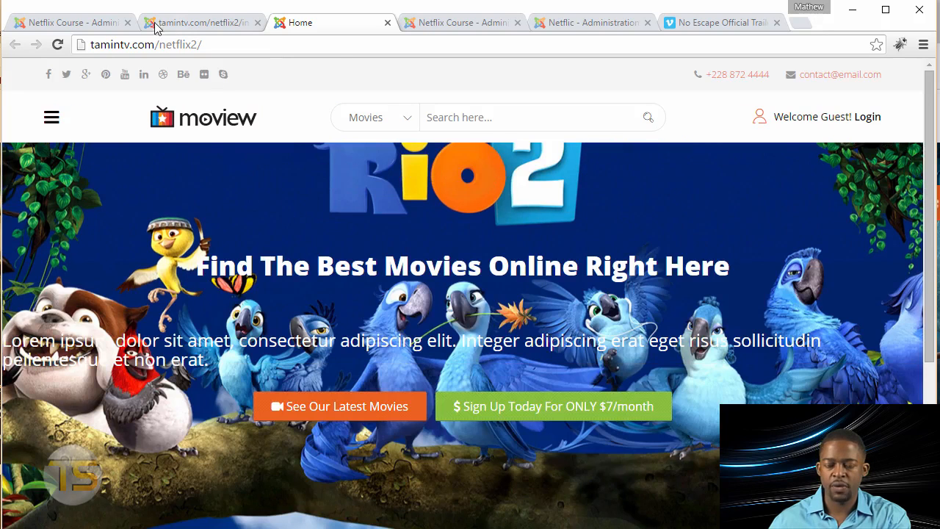